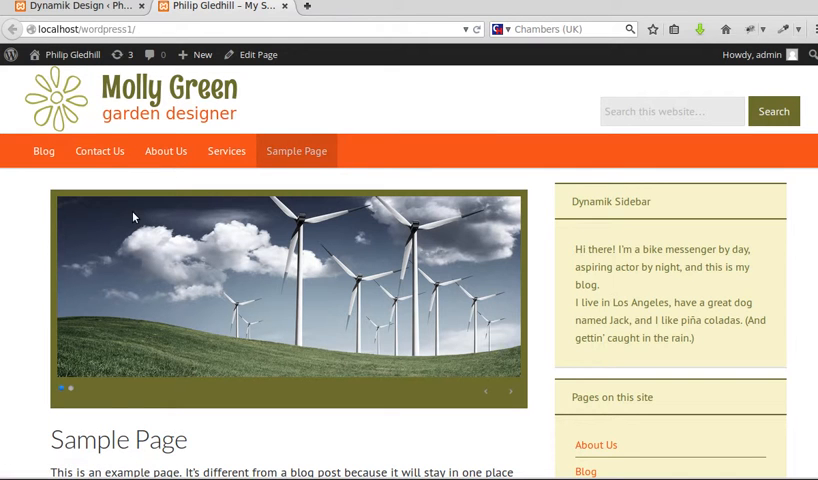
mouse_move(28, 234)
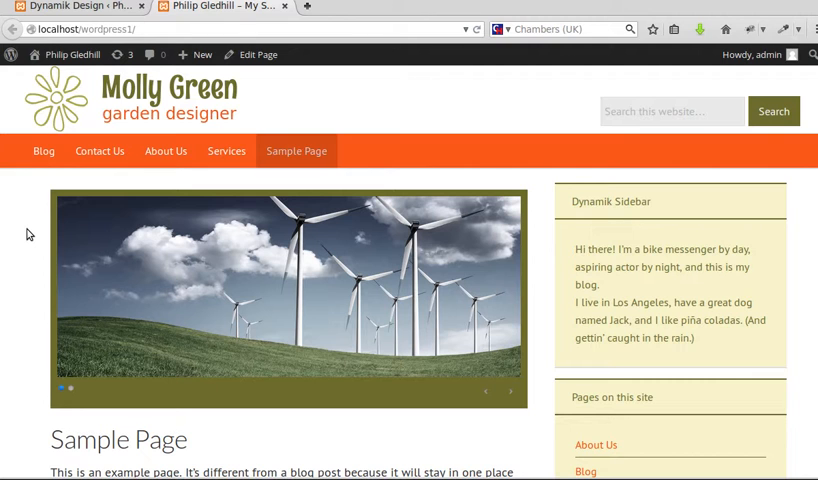
mouse_move(83, 239)
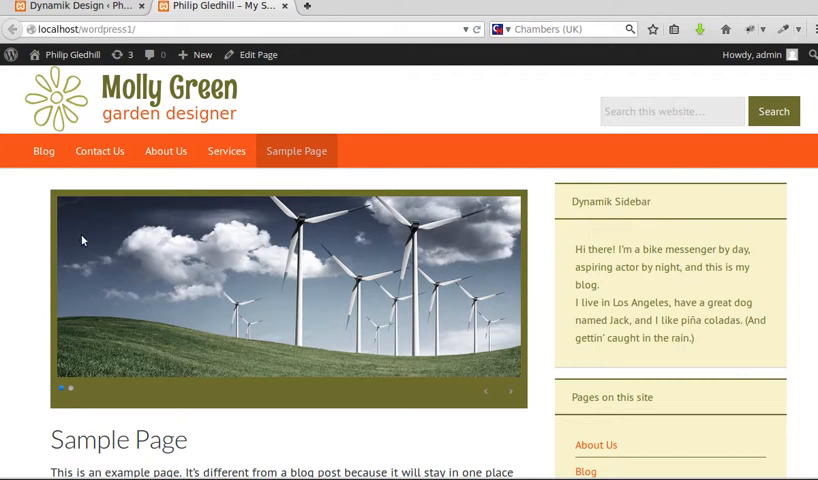
mouse_move(353, 146)
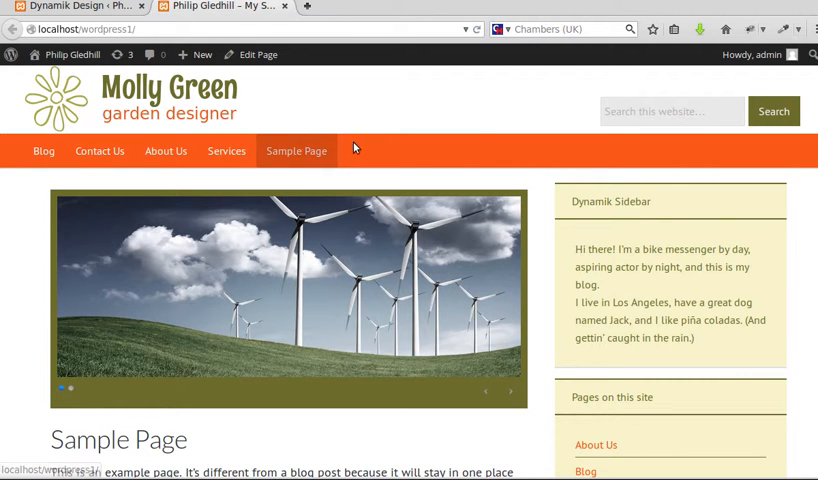
mouse_move(645, 247)
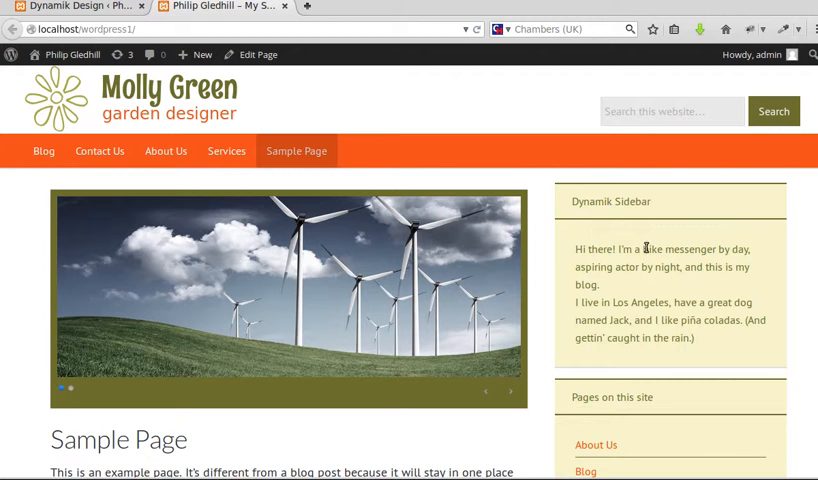
Scroll the Molly Green Sample Page down to its dark grey site footer.
scroll(down, 3)
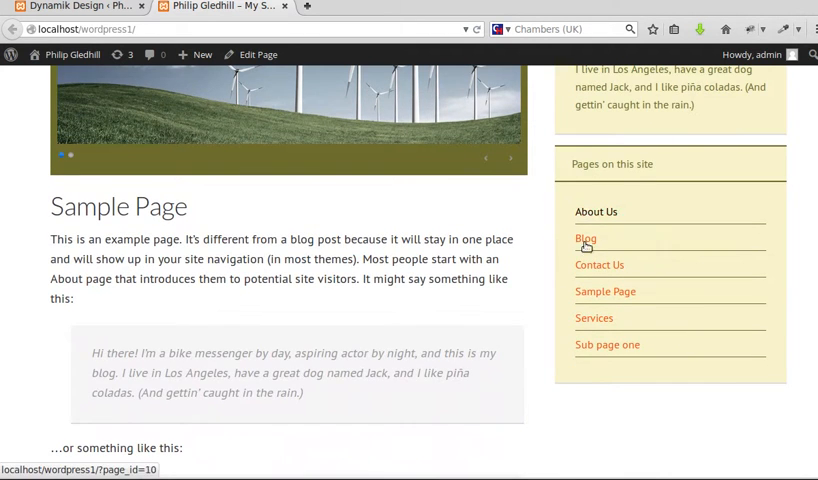
scroll(down, 3)
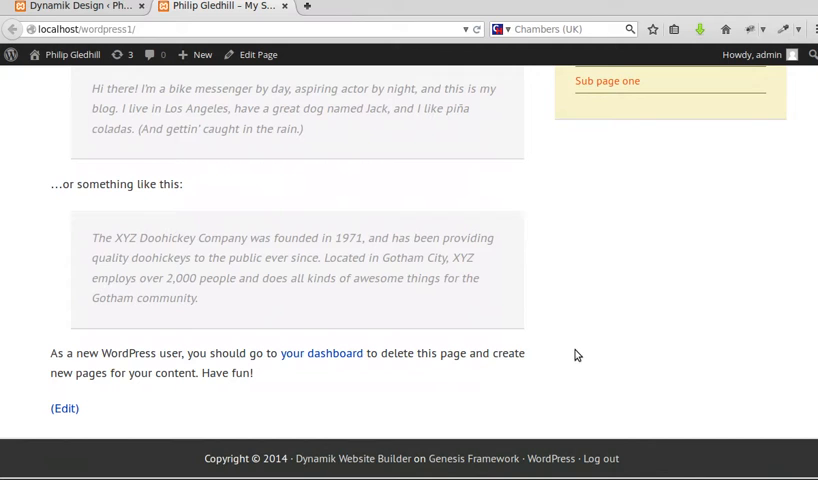
mouse_move(653, 463)
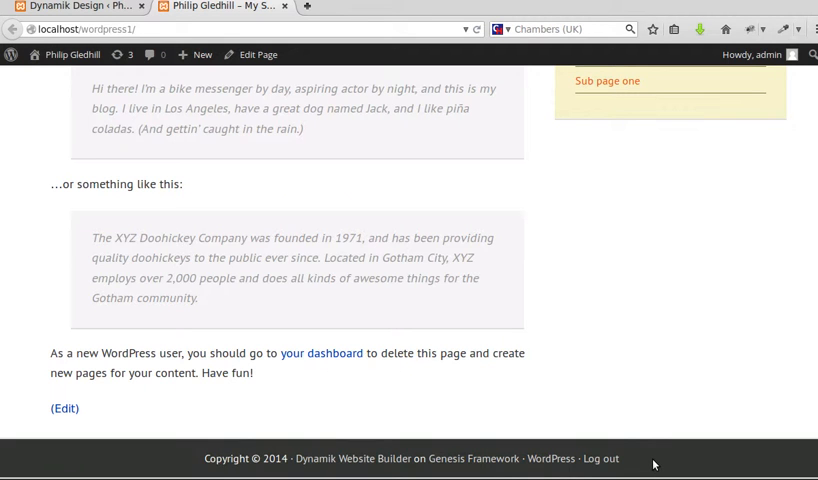
mouse_move(671, 393)
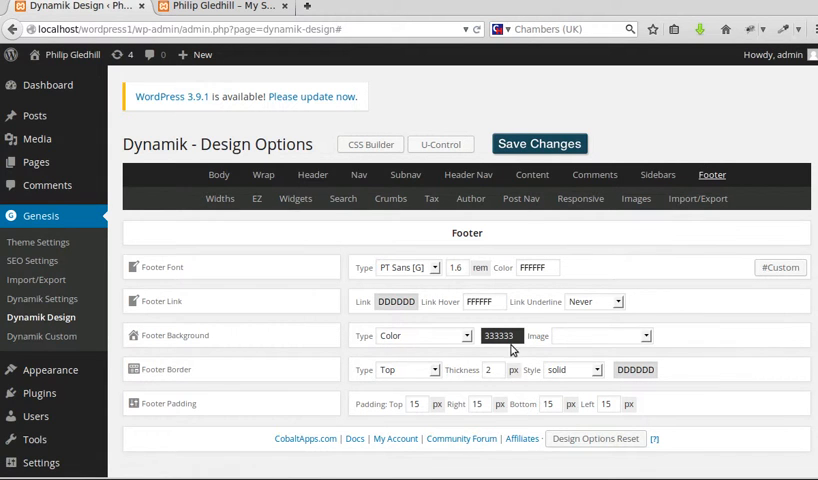
Set the Dynamik footer background colour to olive 6C7030.
click(500, 335)
text(6C7030)
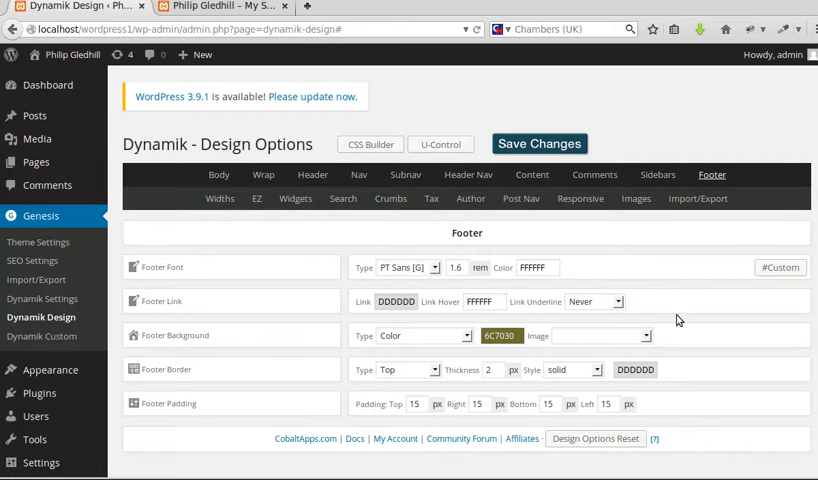
click(539, 143)
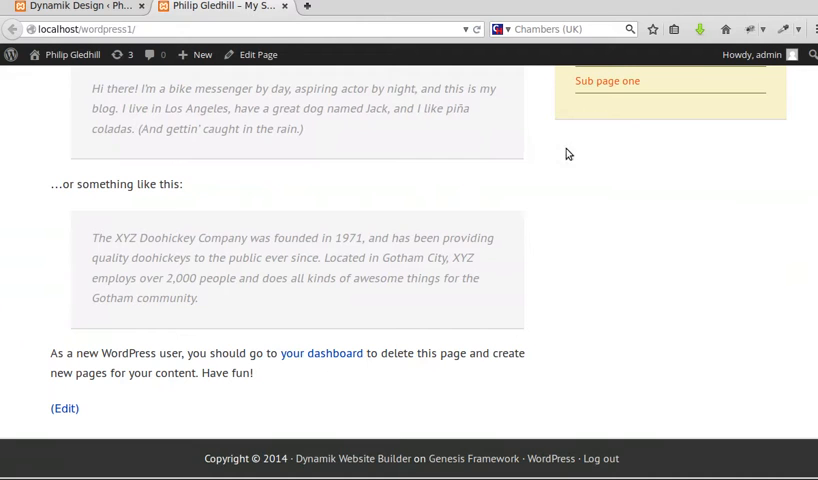
Reload the site, confirm the olive footer, and scroll back to the top.
click(478, 28)
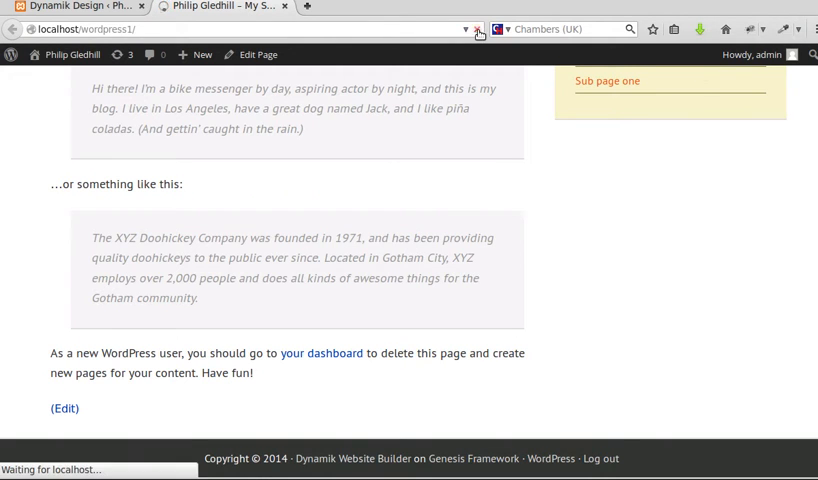
click(478, 29)
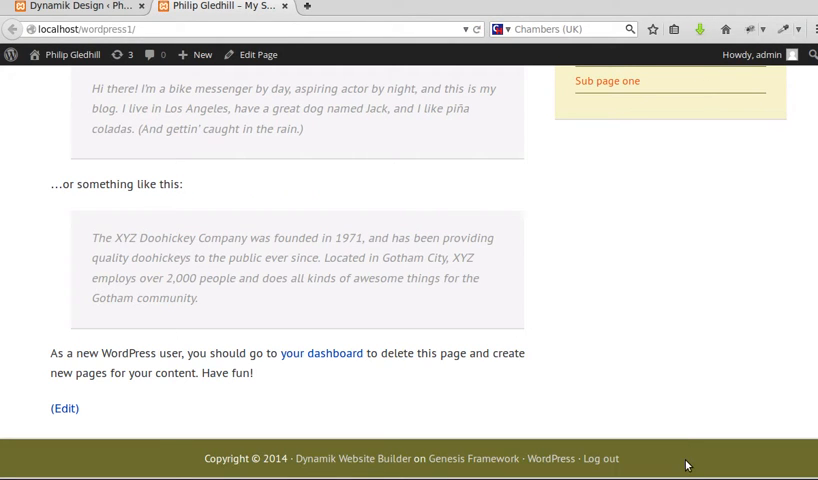
scroll(up, 3)
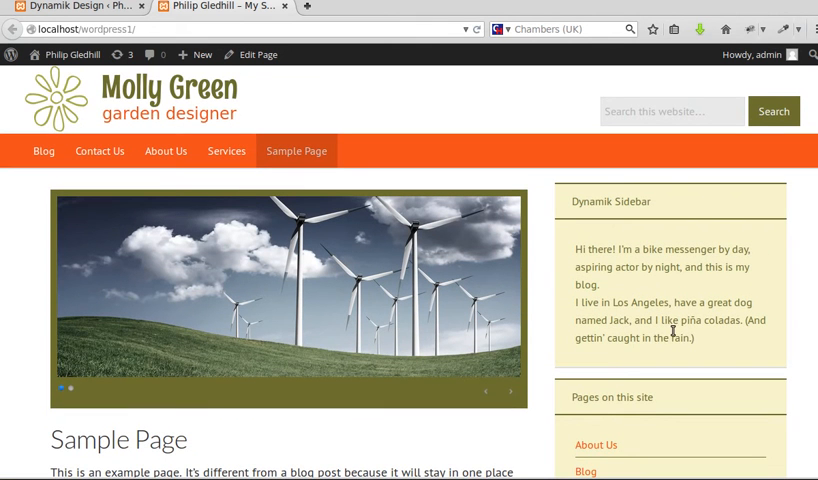